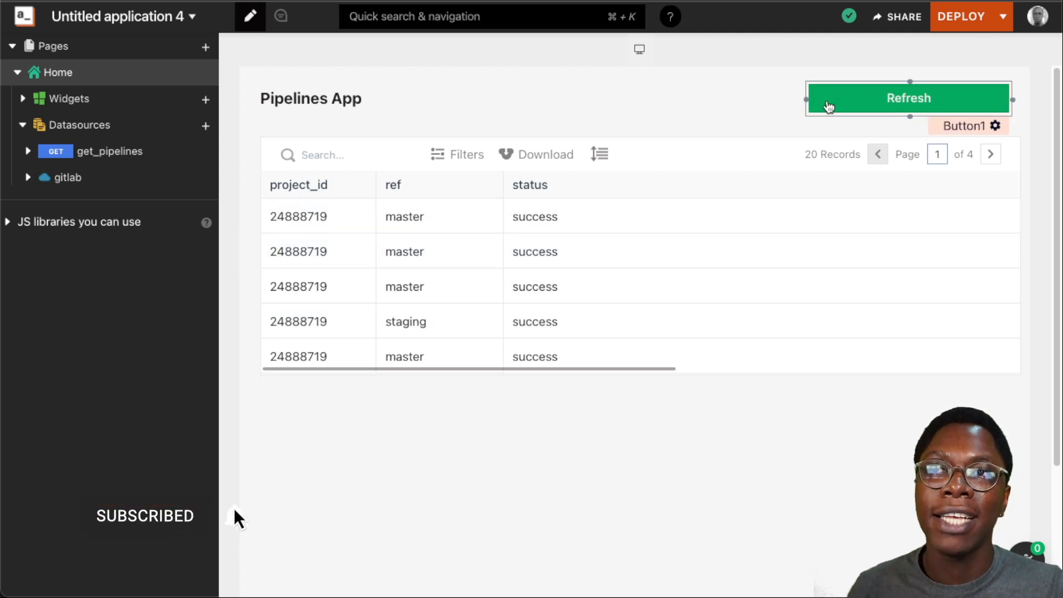
- Reveal the canvas device-size choices: Desktop, Tablet, Mobile Device, Fluid Width
click(310, 99)
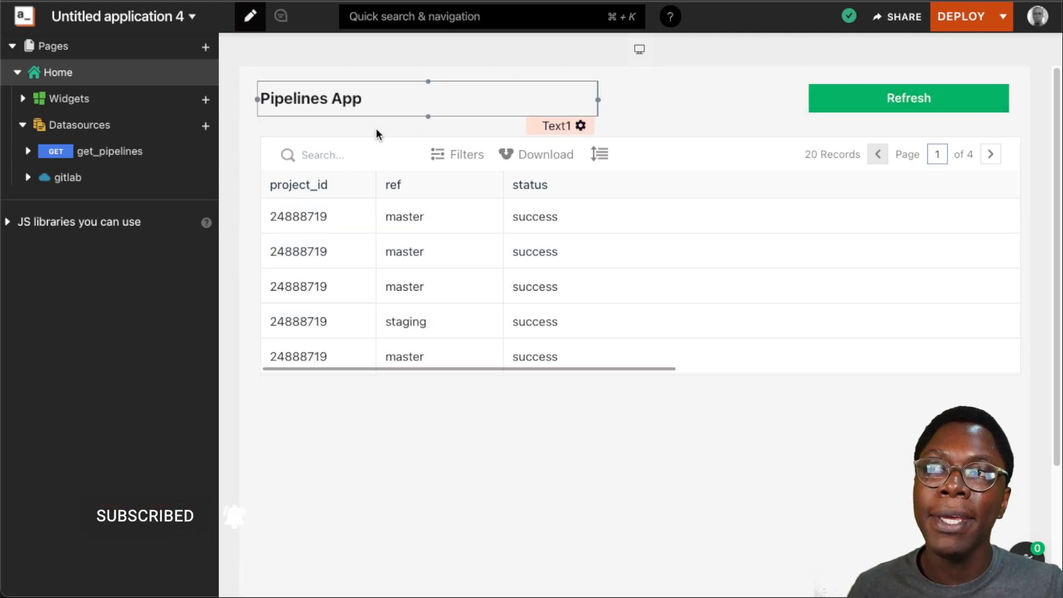
click(583, 355)
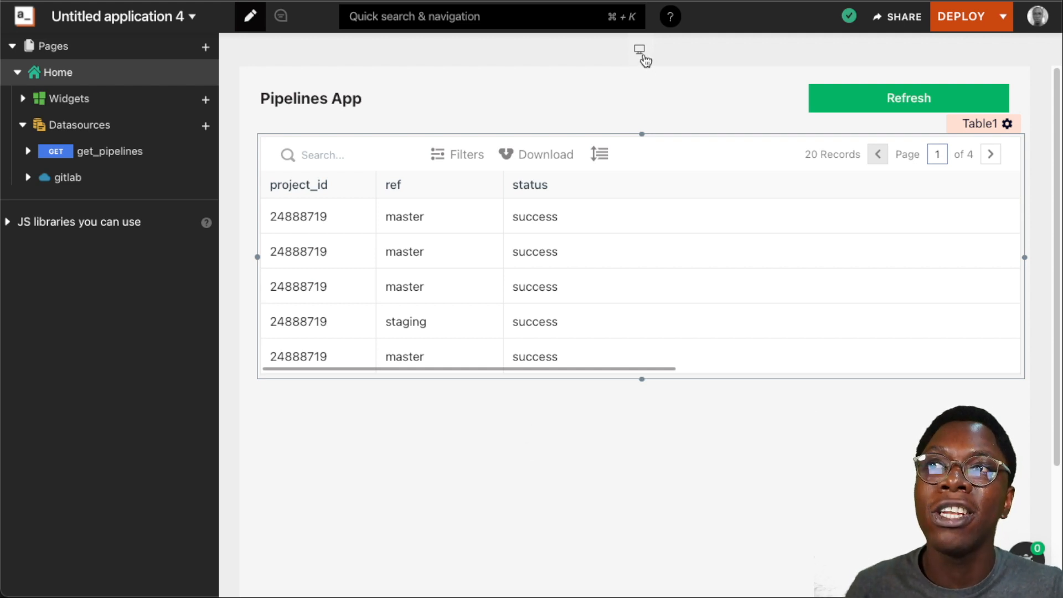
mouse_move(603, 81)
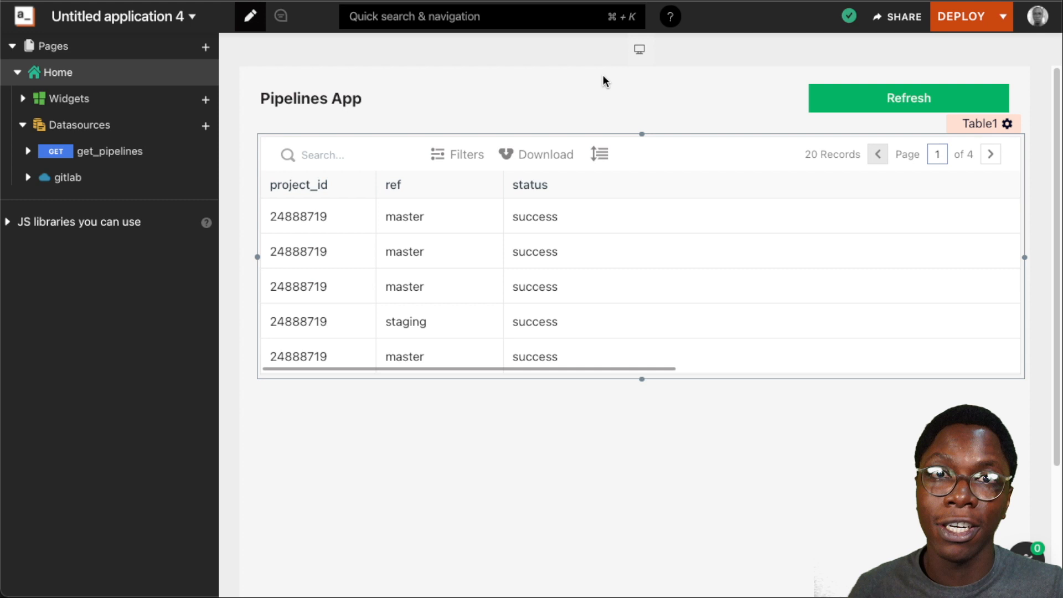
click(638, 48)
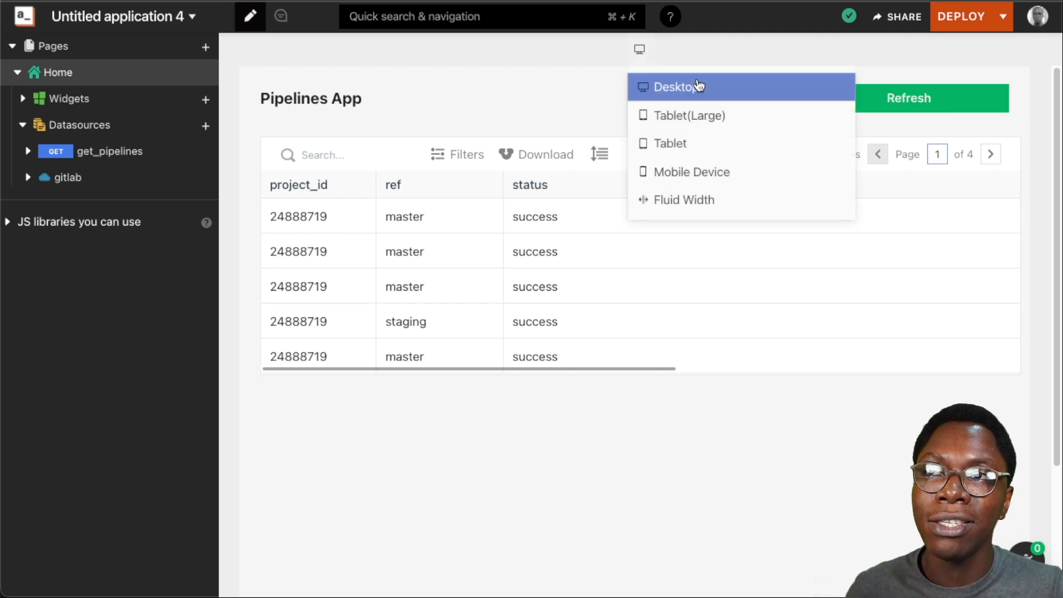
mouse_move(661, 89)
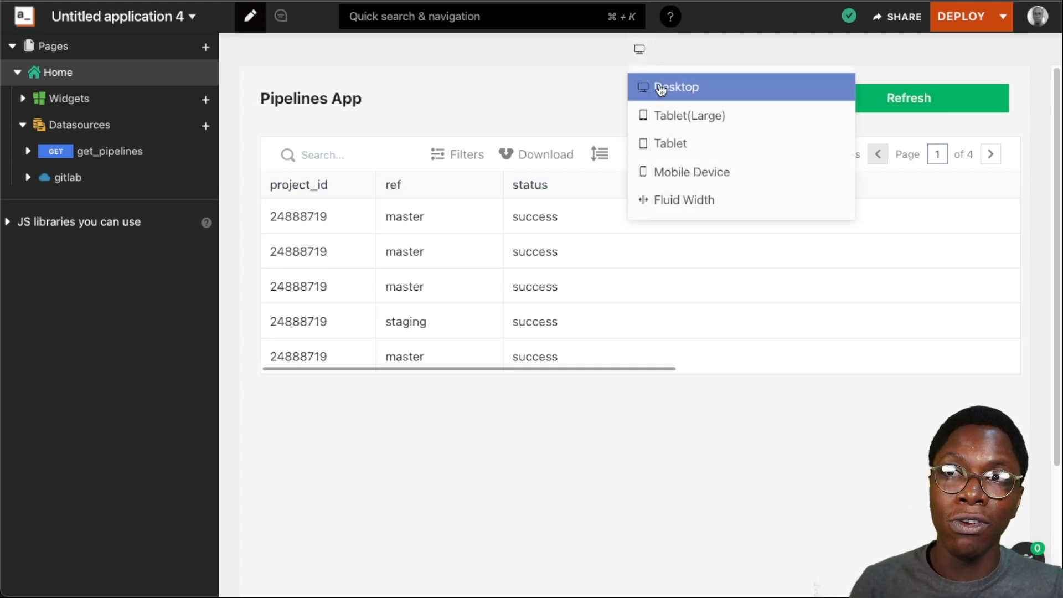
mouse_move(687, 115)
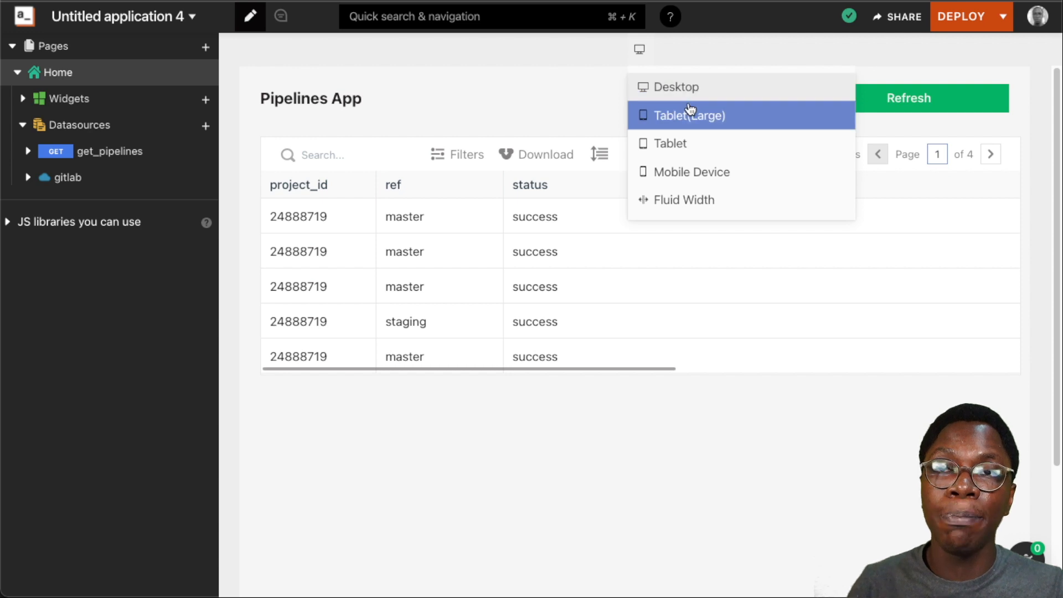
mouse_move(693, 119)
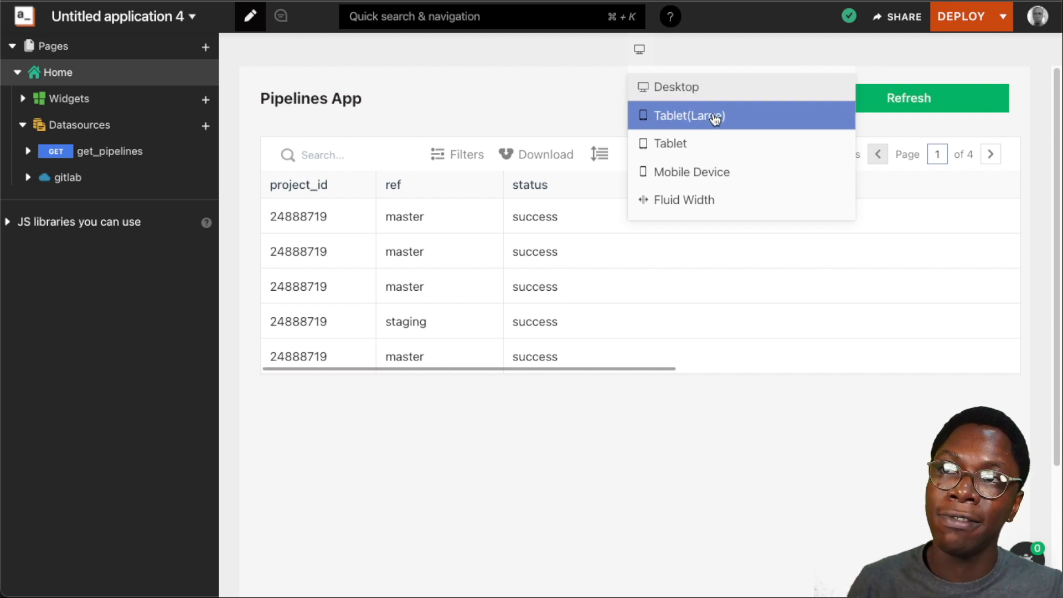
mouse_move(690, 143)
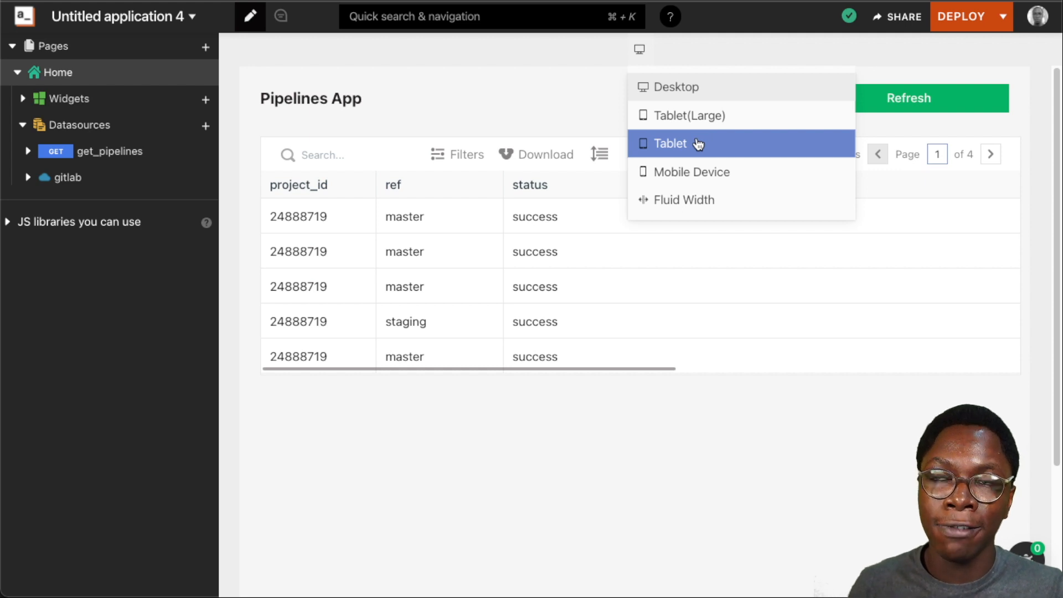
mouse_move(691, 171)
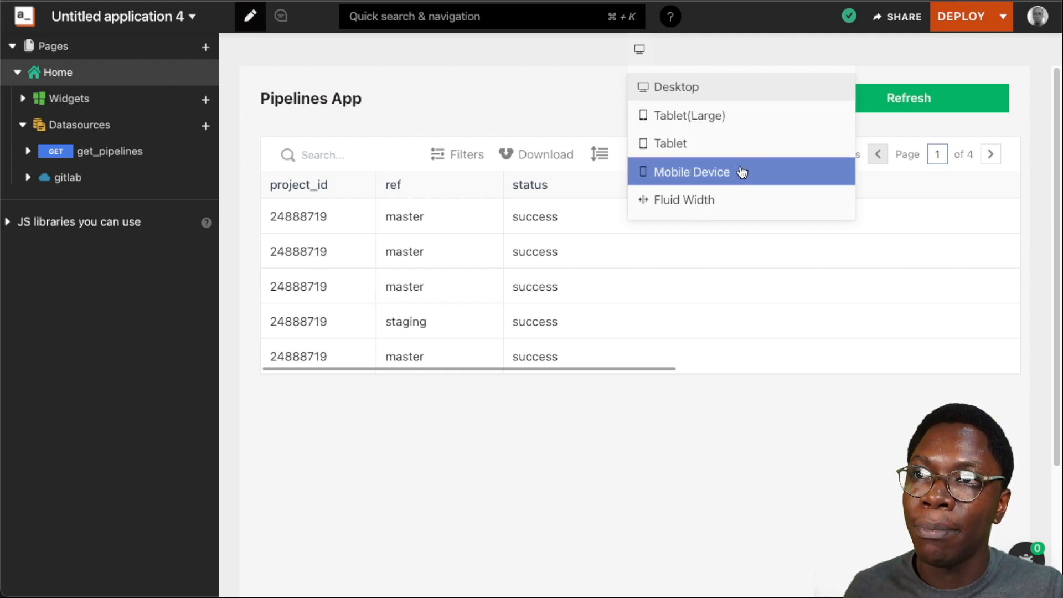
- Switch the canvas to Mobile Device, deploy to view it at phone width, then return to editing
click(691, 171)
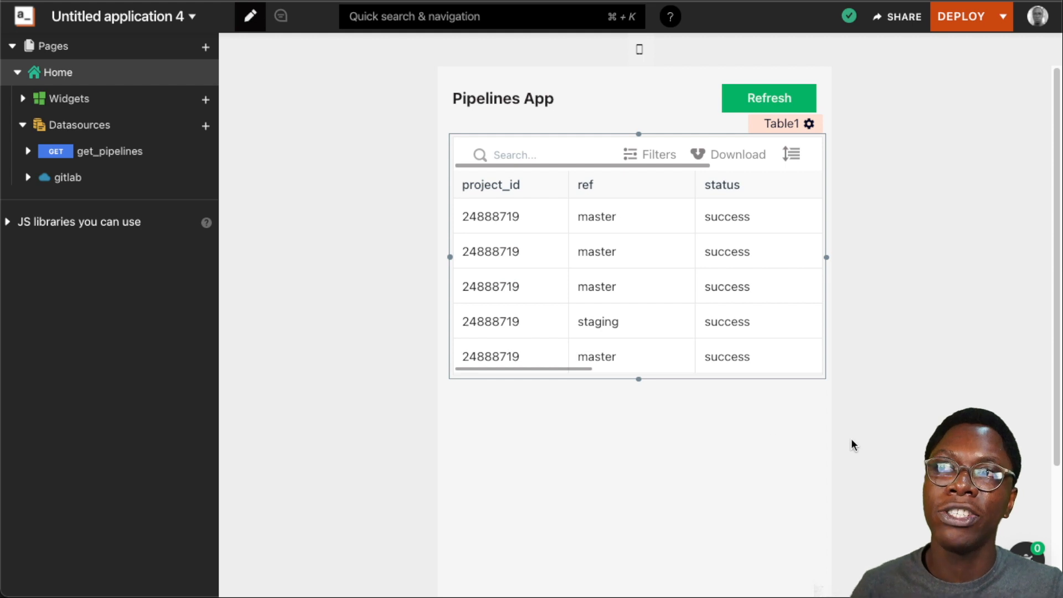
click(768, 97)
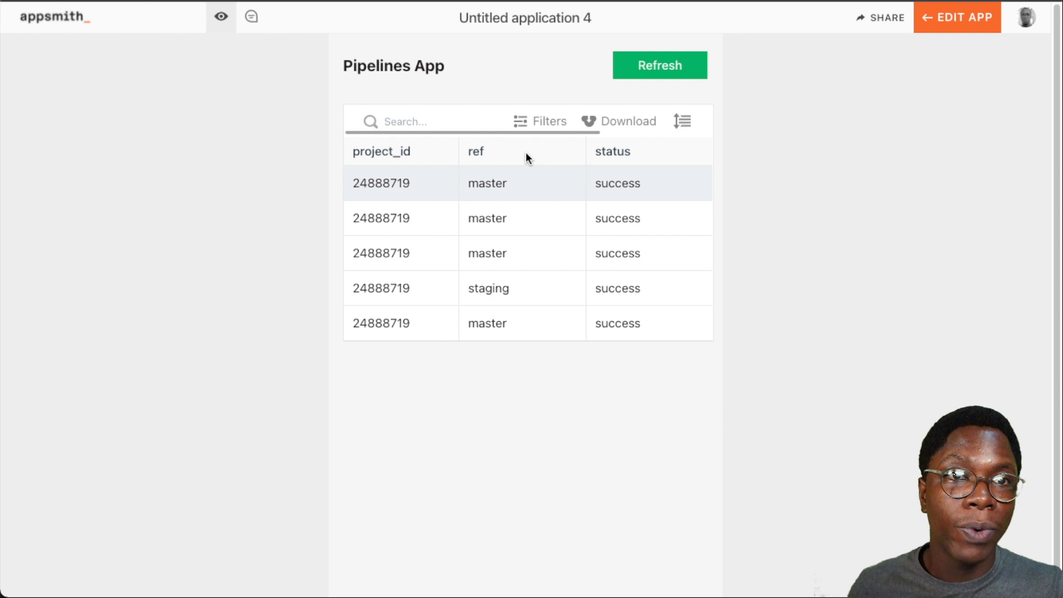
click(957, 17)
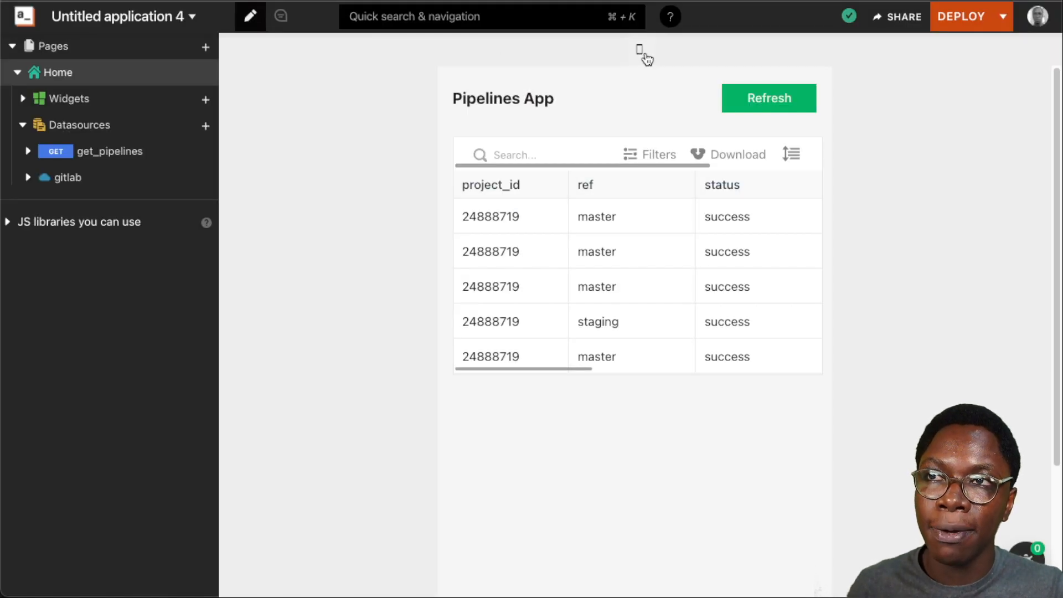